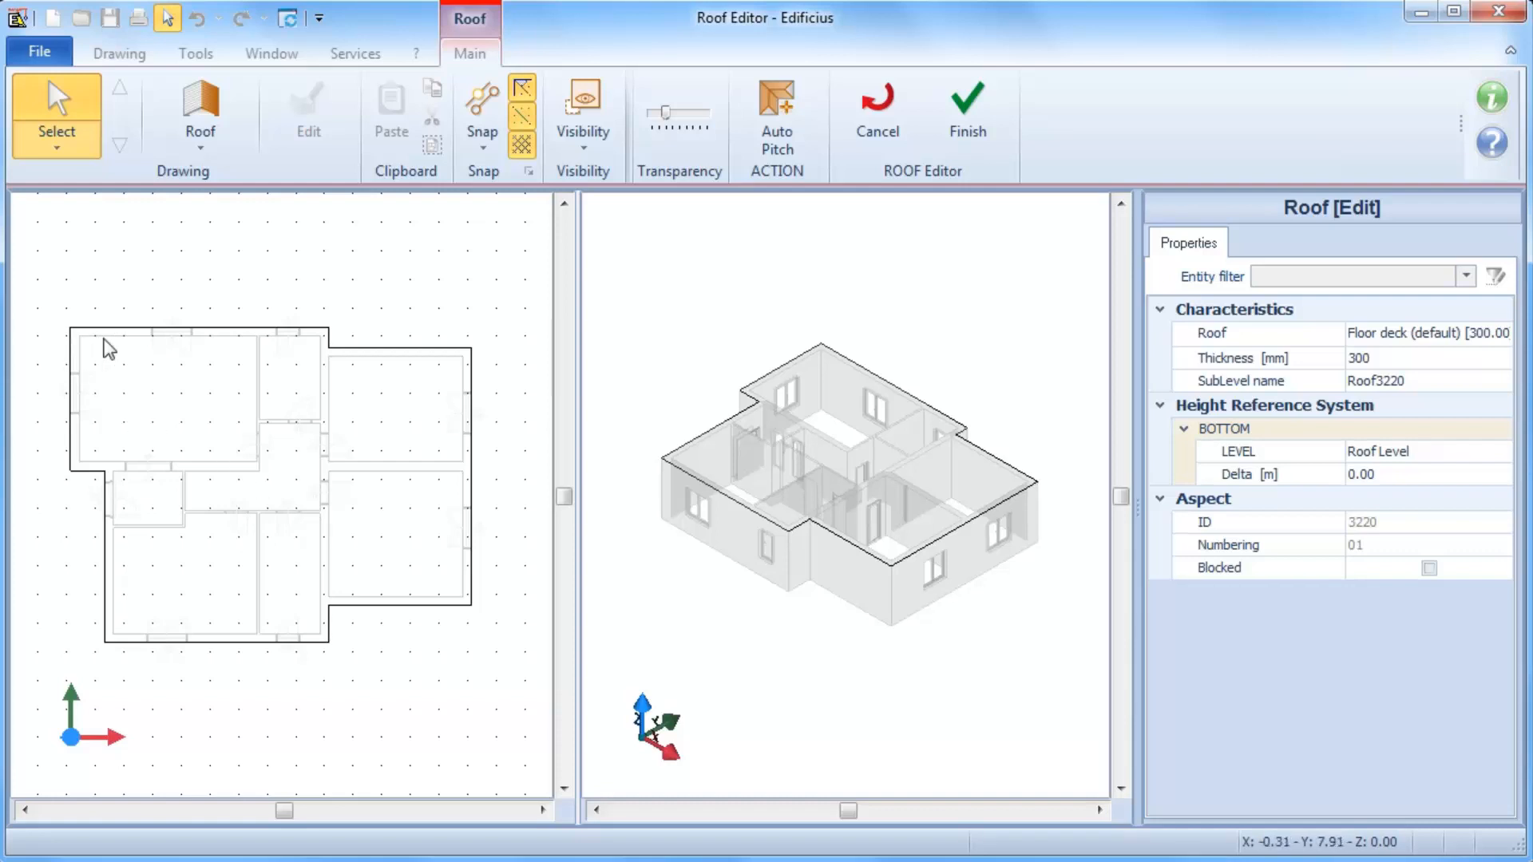
mouse_move(478, 601)
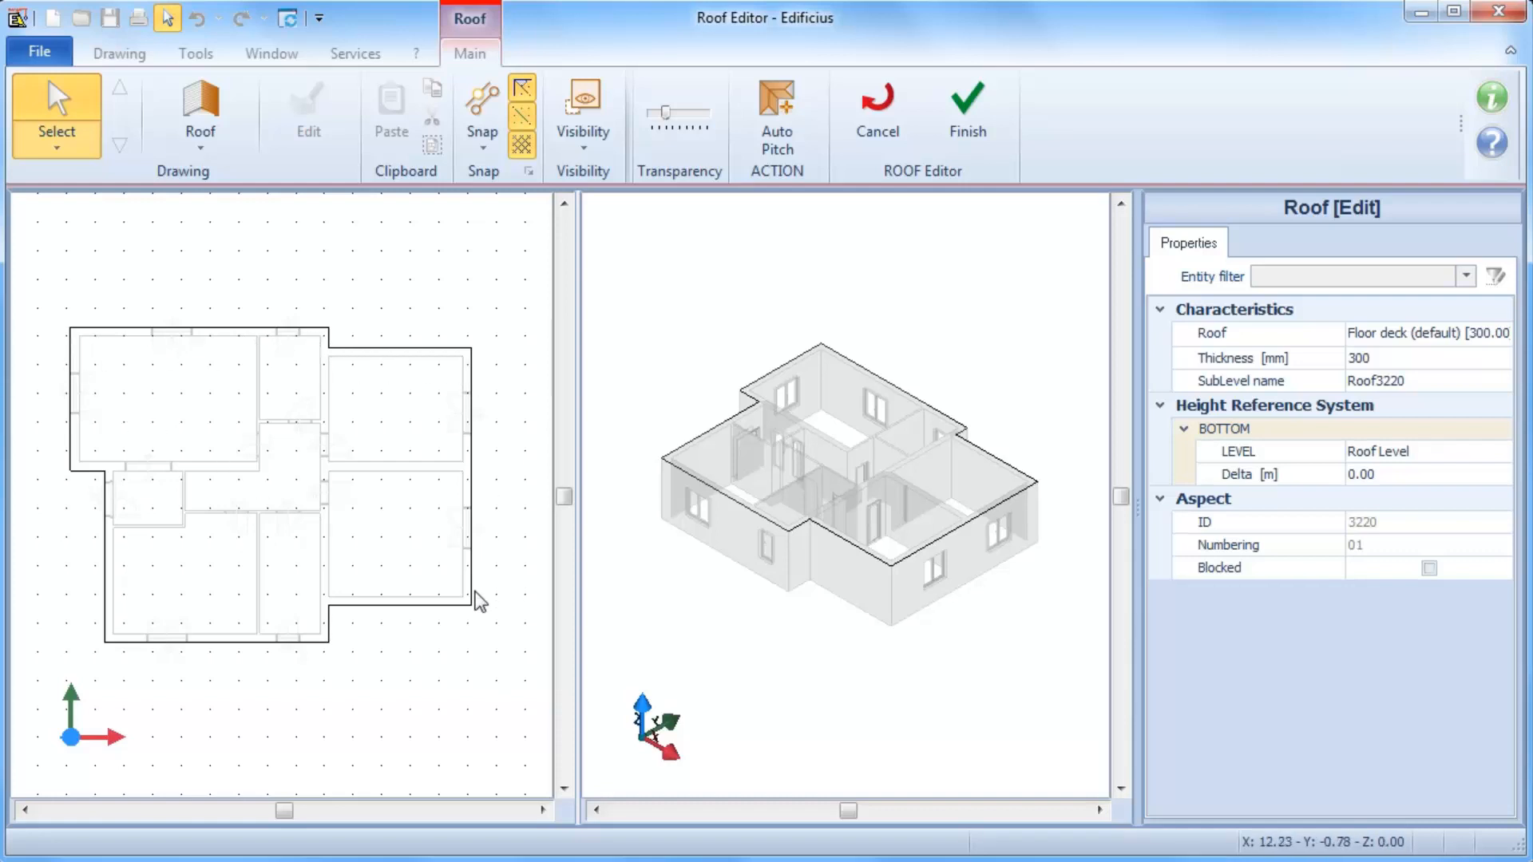
mouse_move(51, 482)
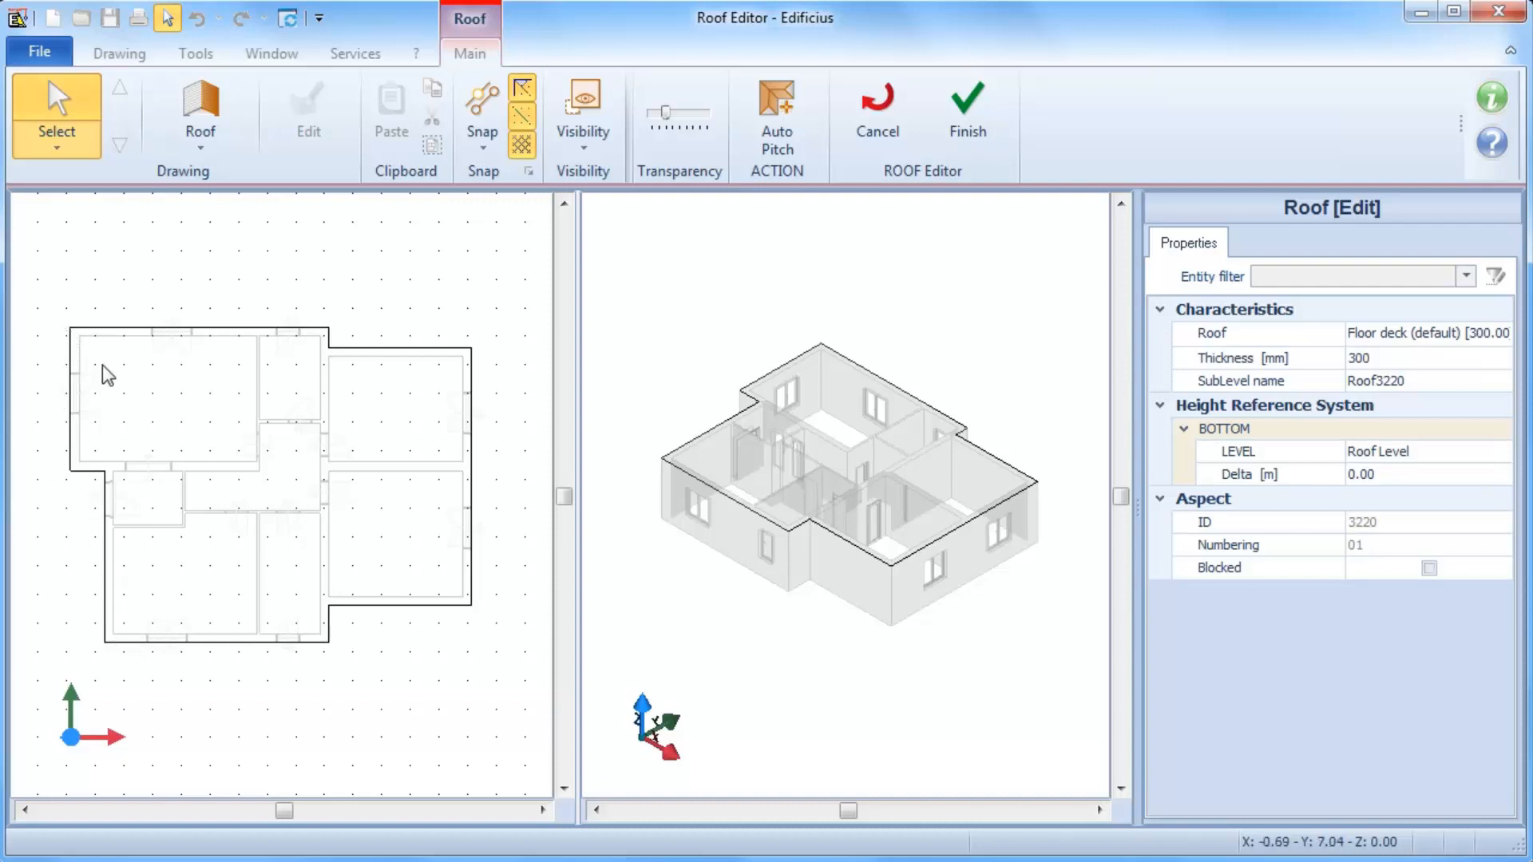
mouse_move(111, 377)
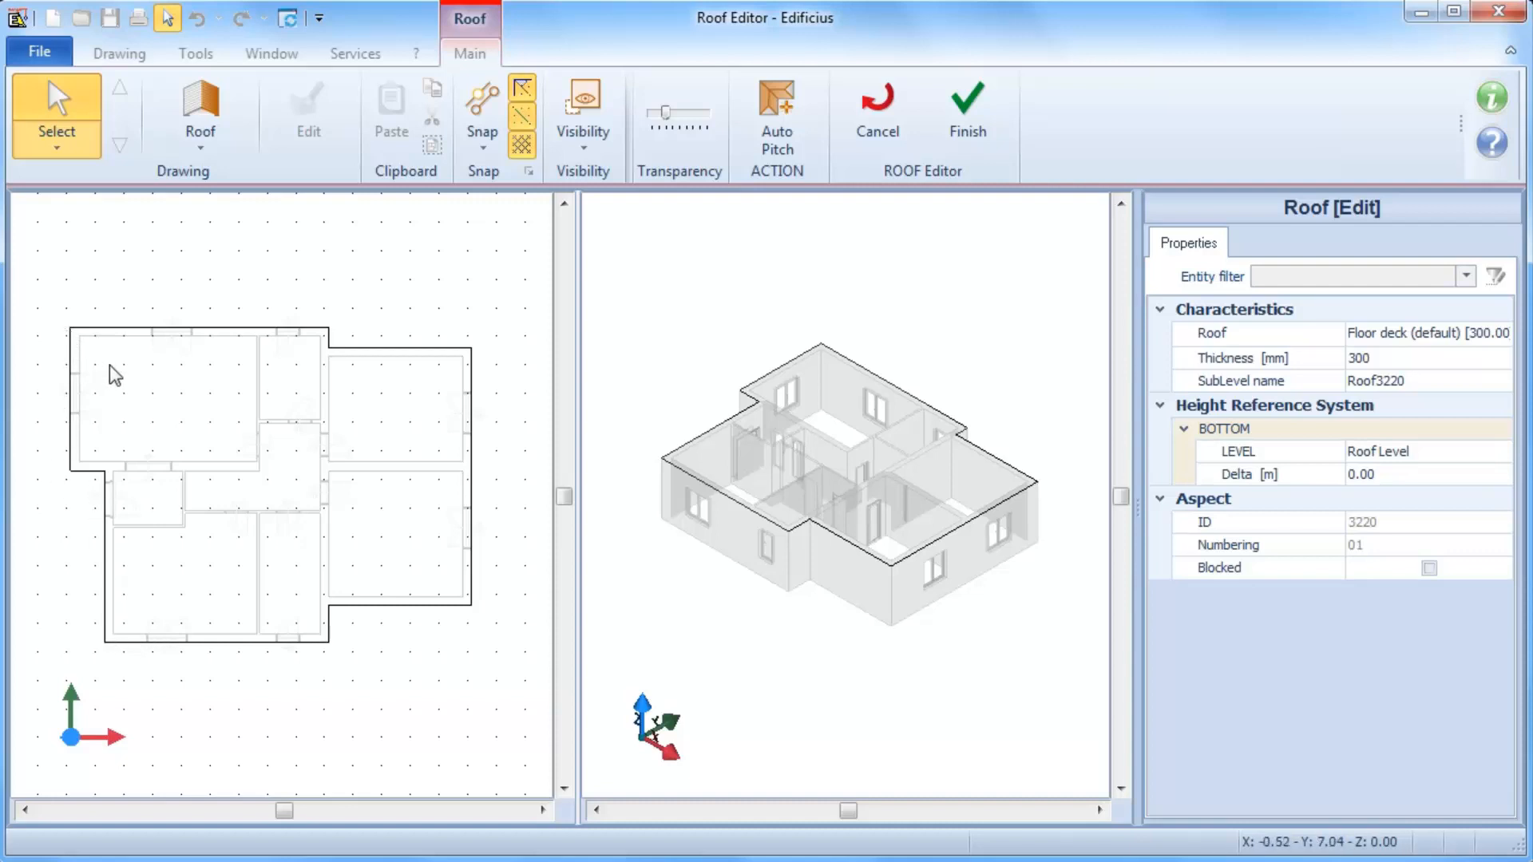
mouse_move(213, 381)
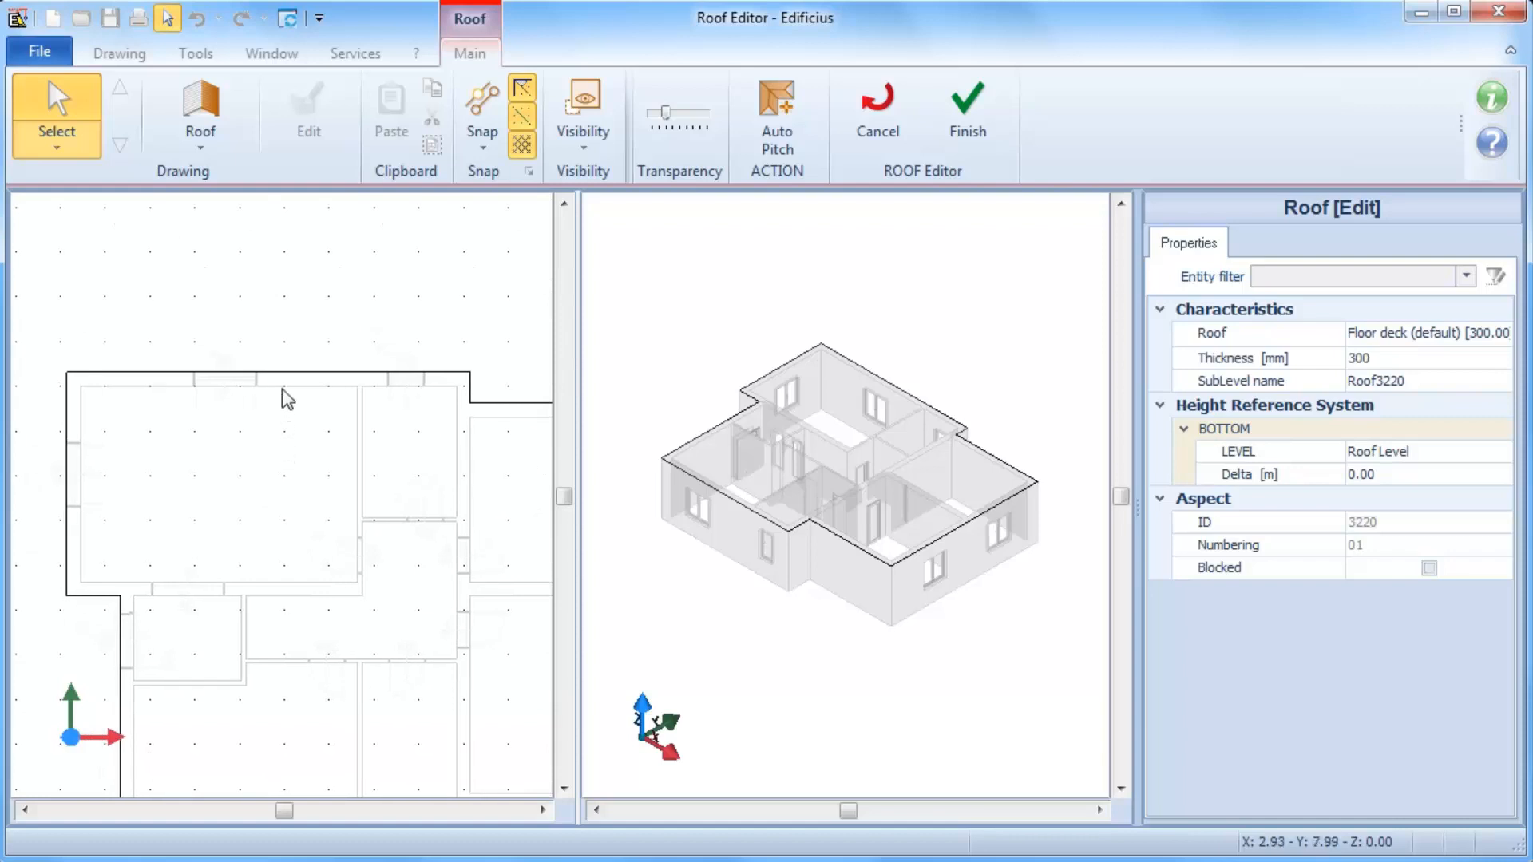
Step: Shift the roof contour's top edge by 1.00 m so it lies along the house's top wall
left_click(264, 372)
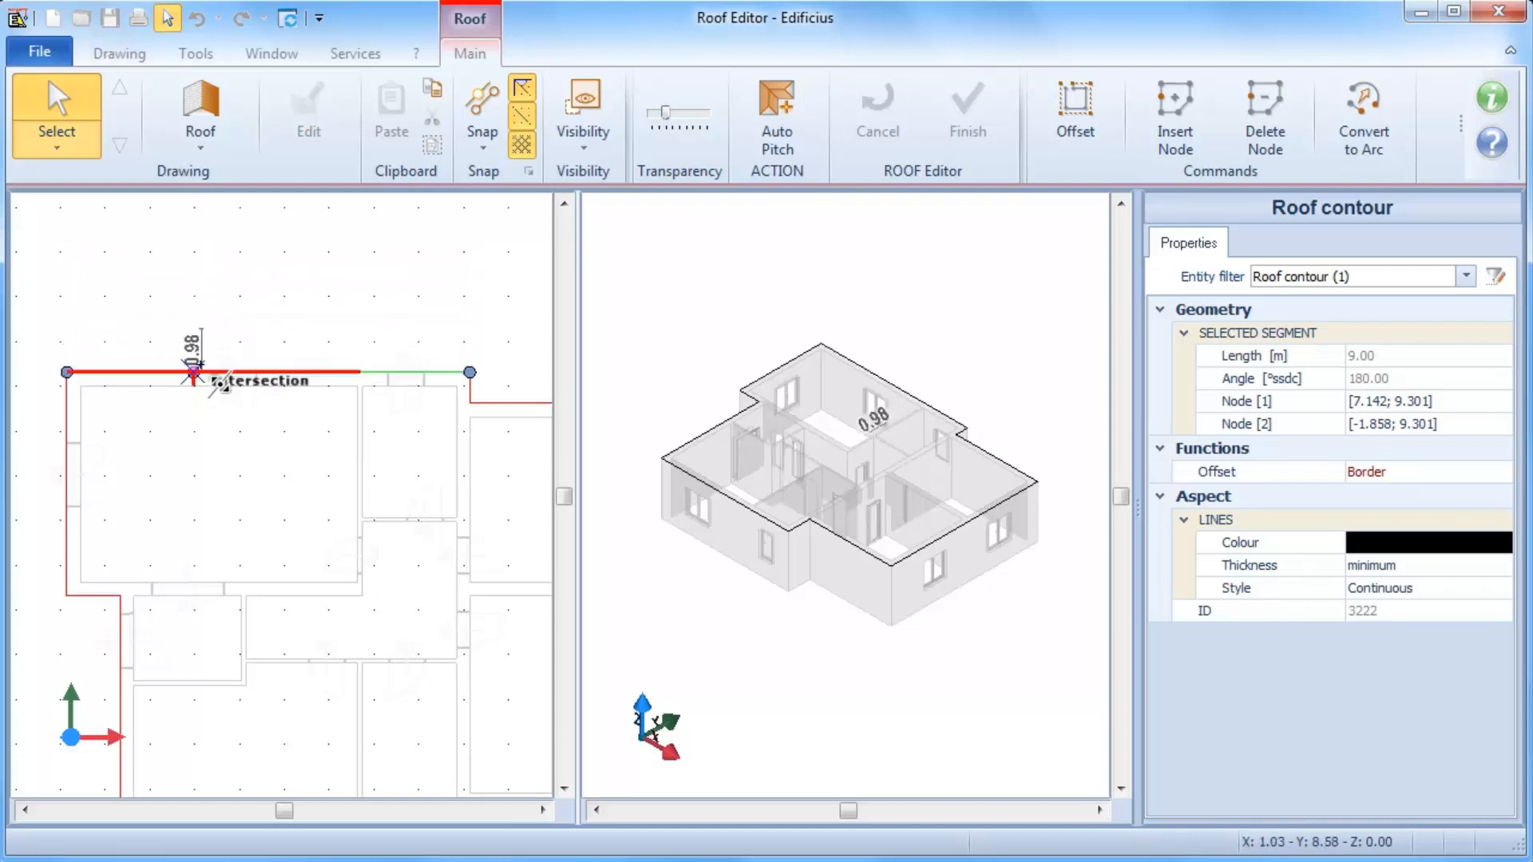
left_click_drag(195, 372, 201, 319)
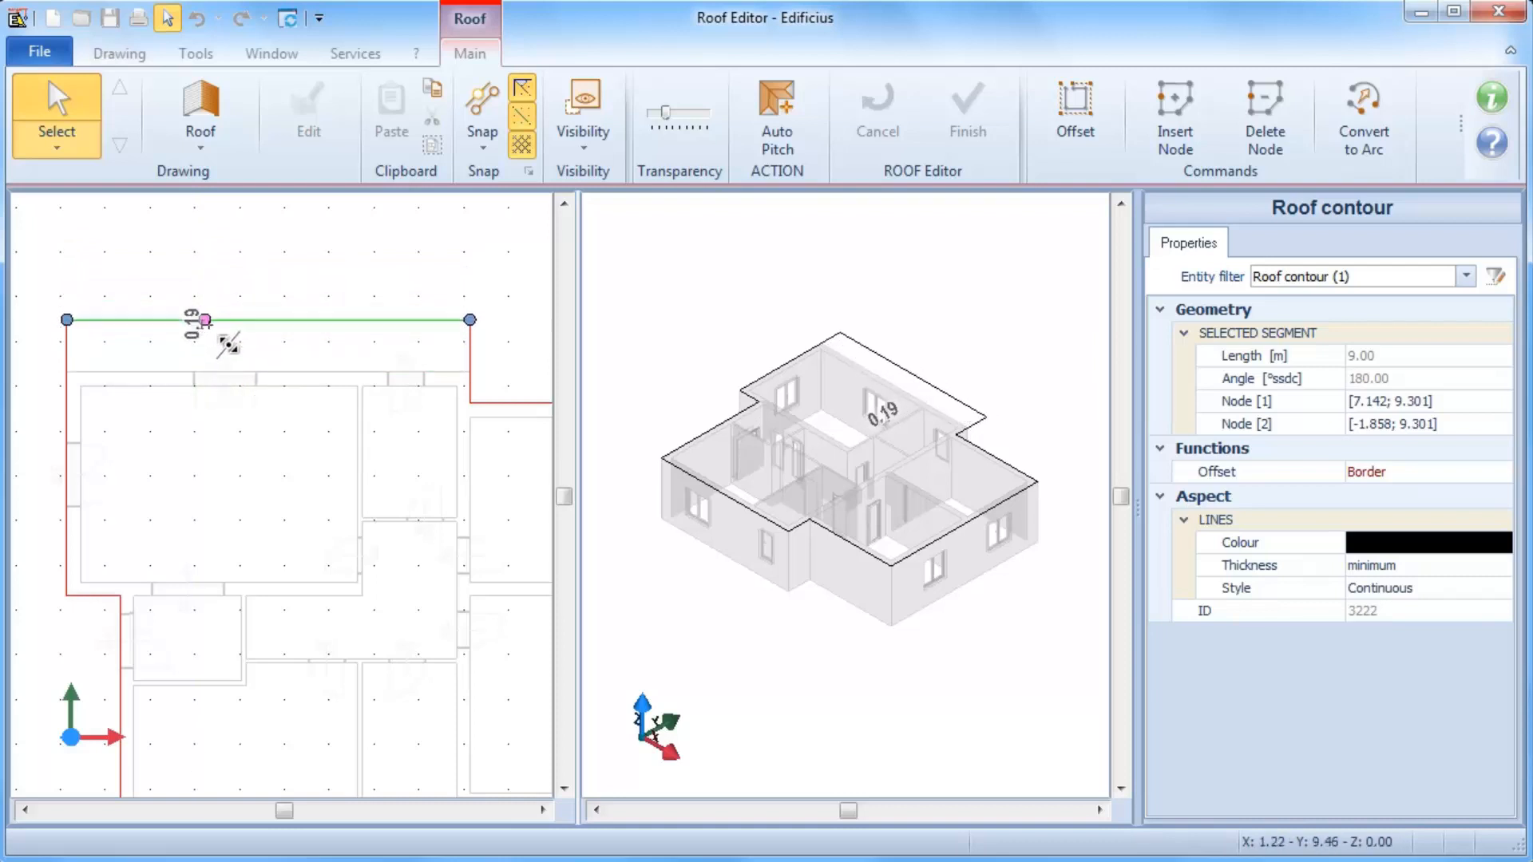
left_click_drag(206, 319, 208, 359)
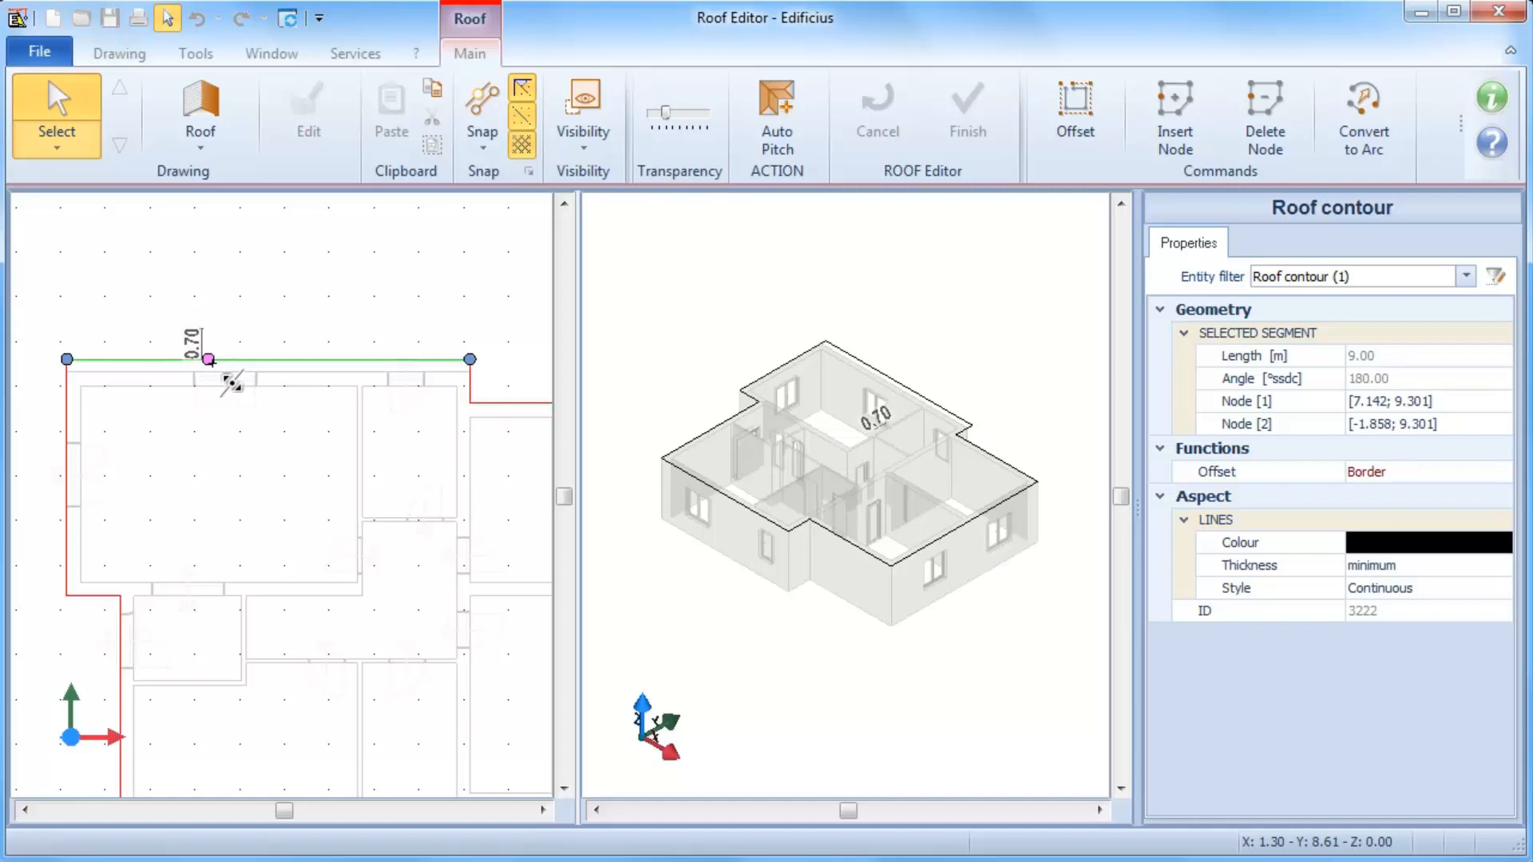
type("1.00")
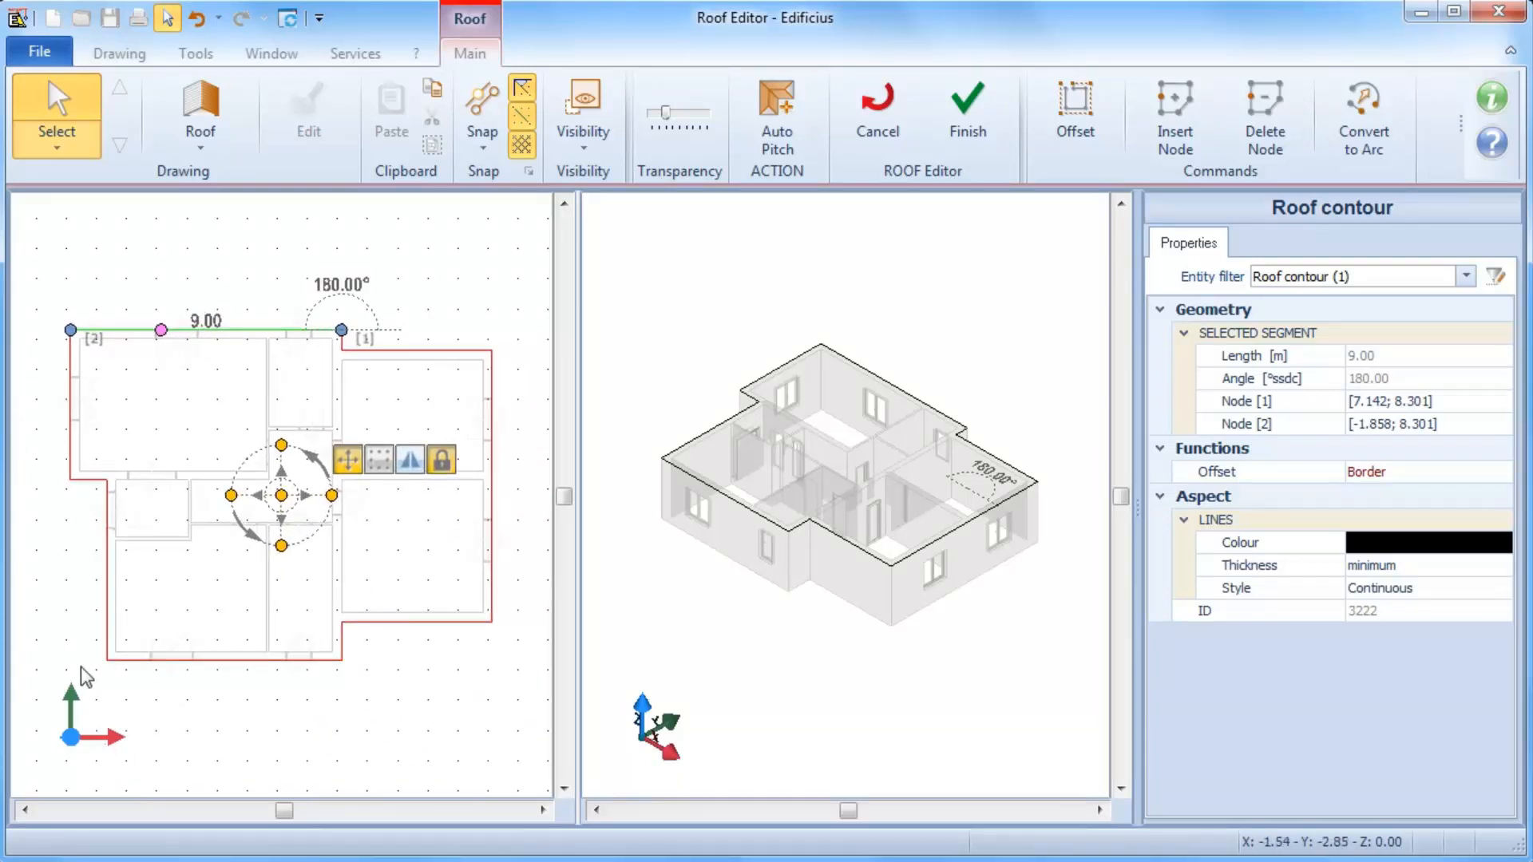
mouse_move(508, 347)
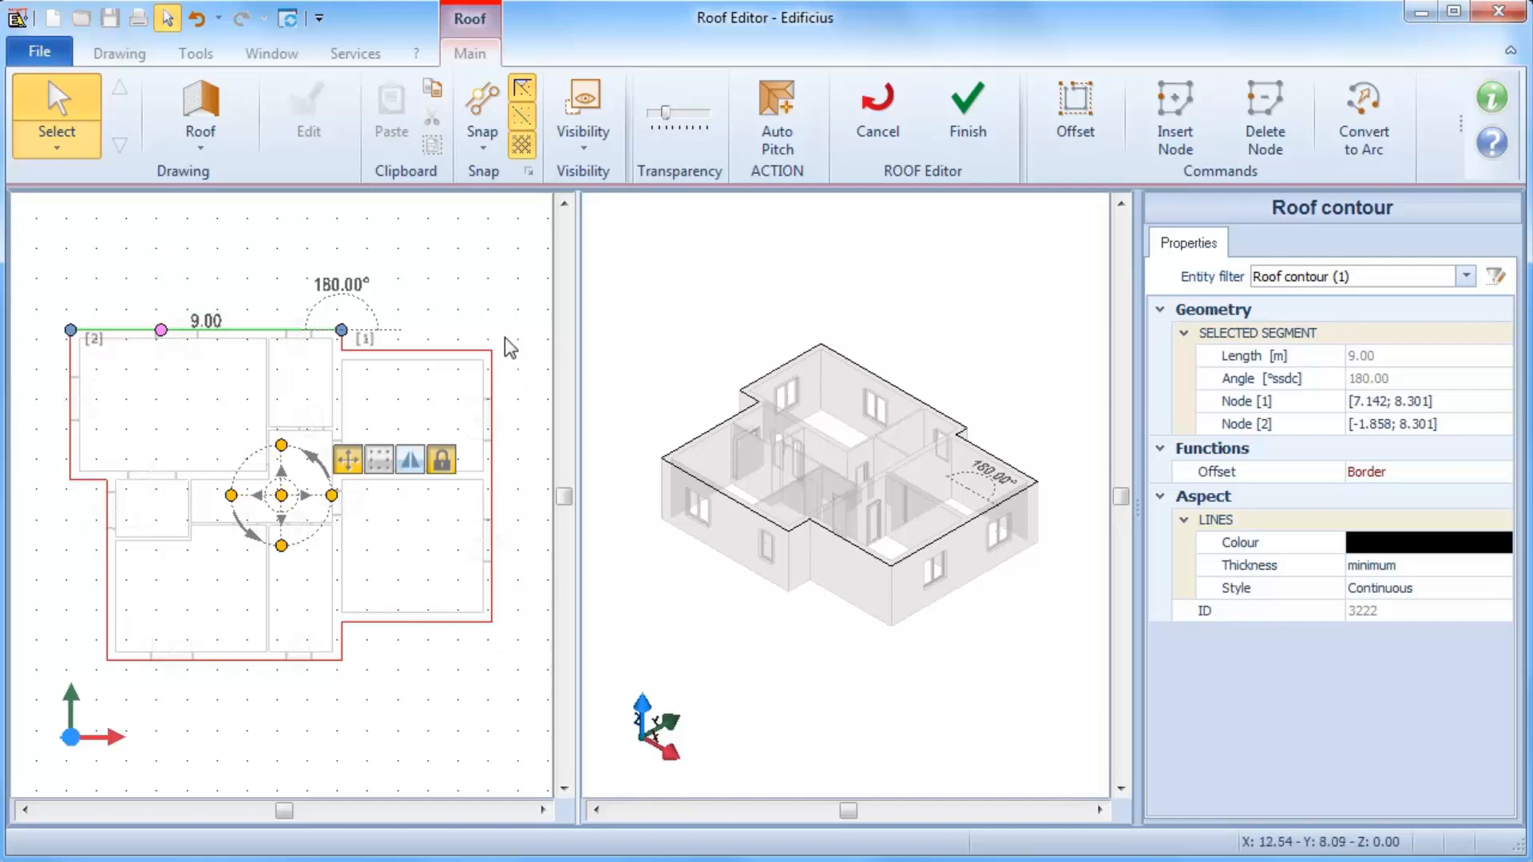
mouse_move(650, 321)
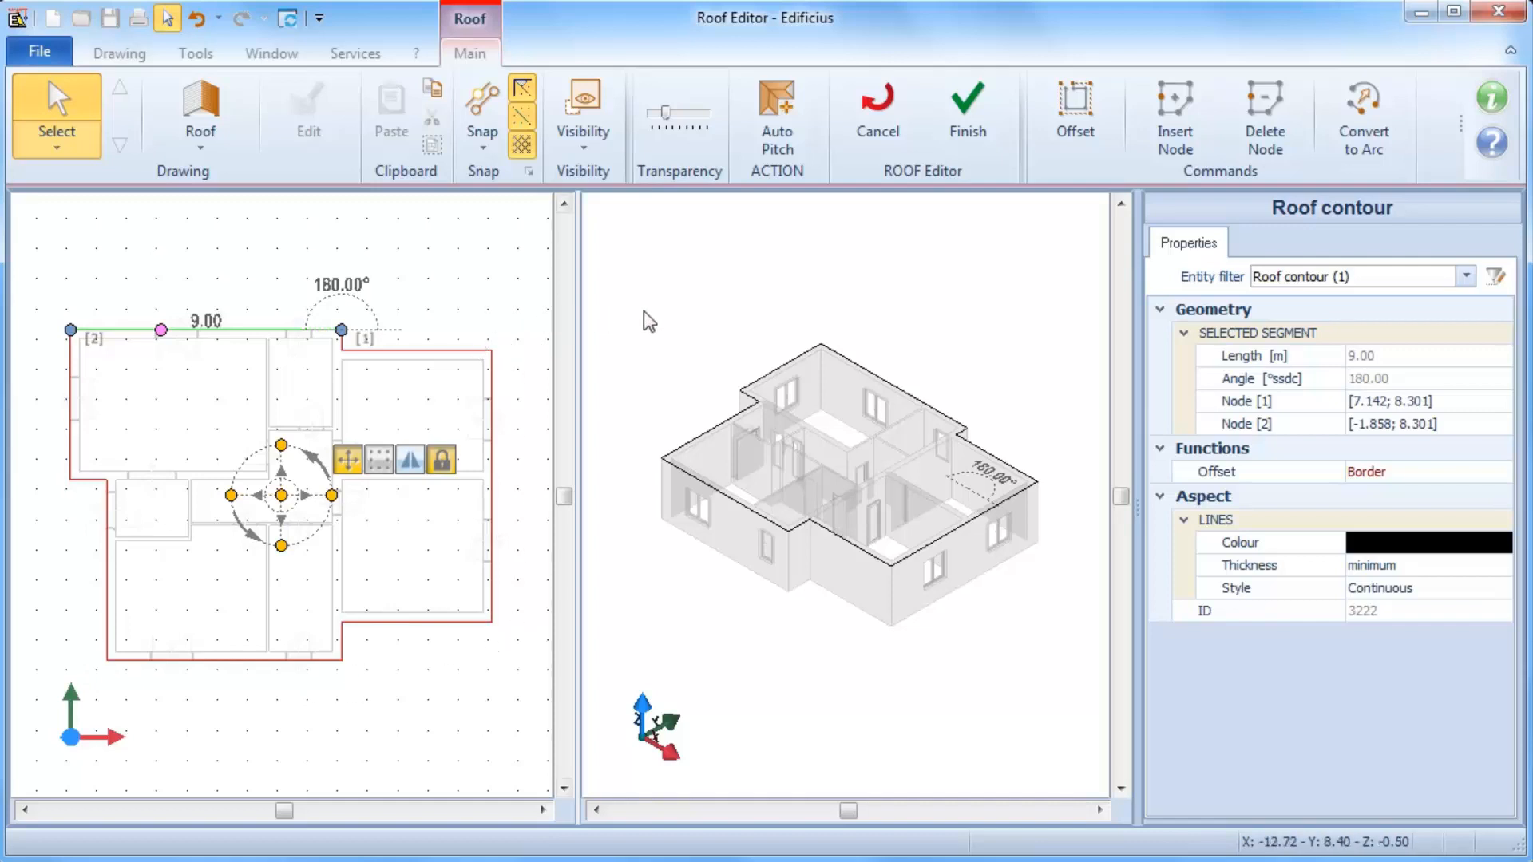
Step: Offset the whole roof contour 1.00 m outward with the Offset command to form the eave
left_click(1074, 111)
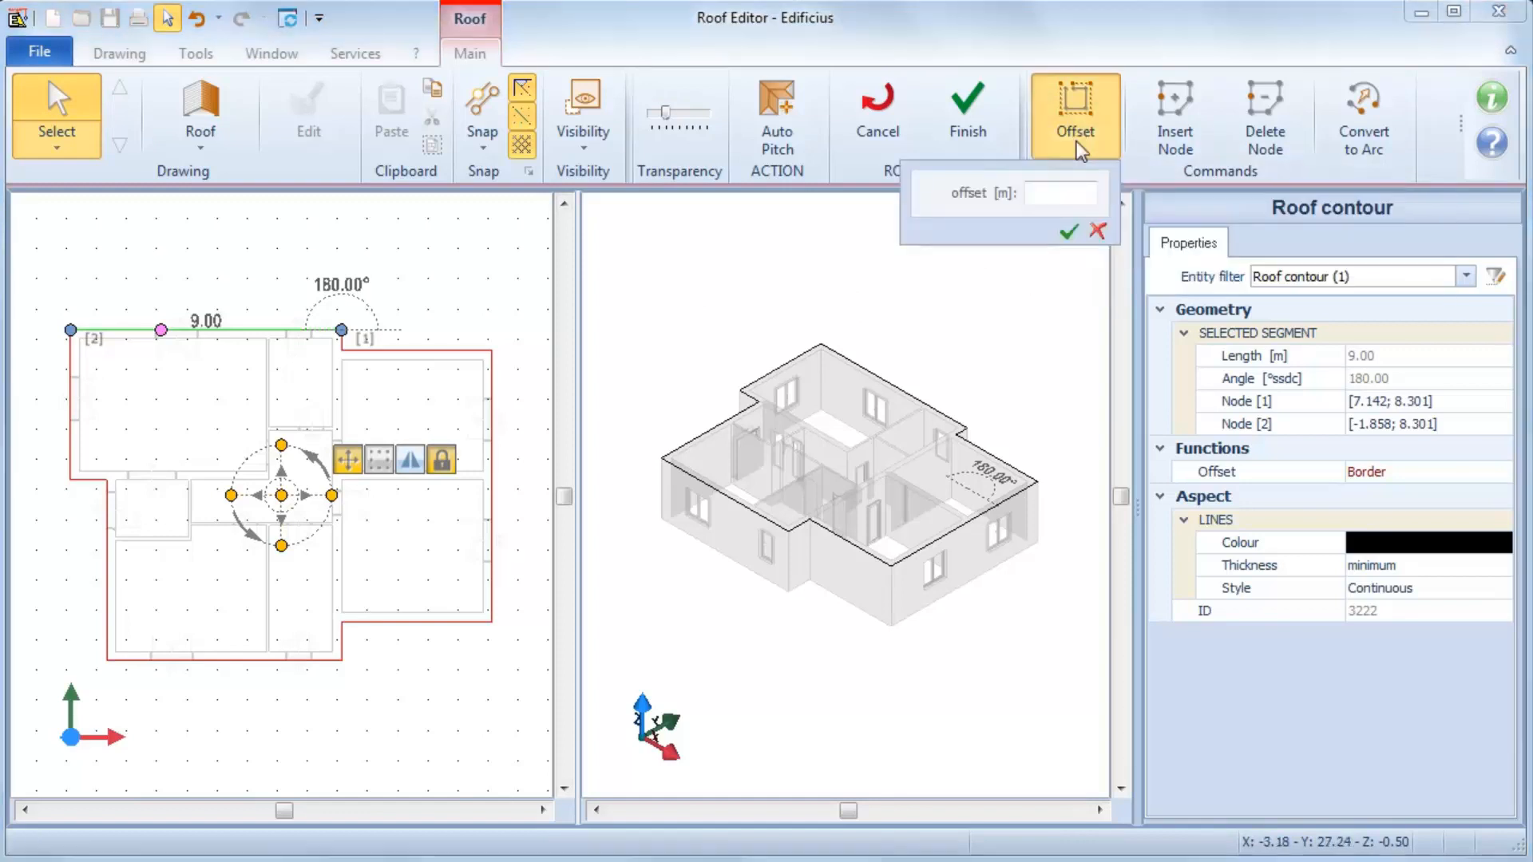
left_click(1060, 193)
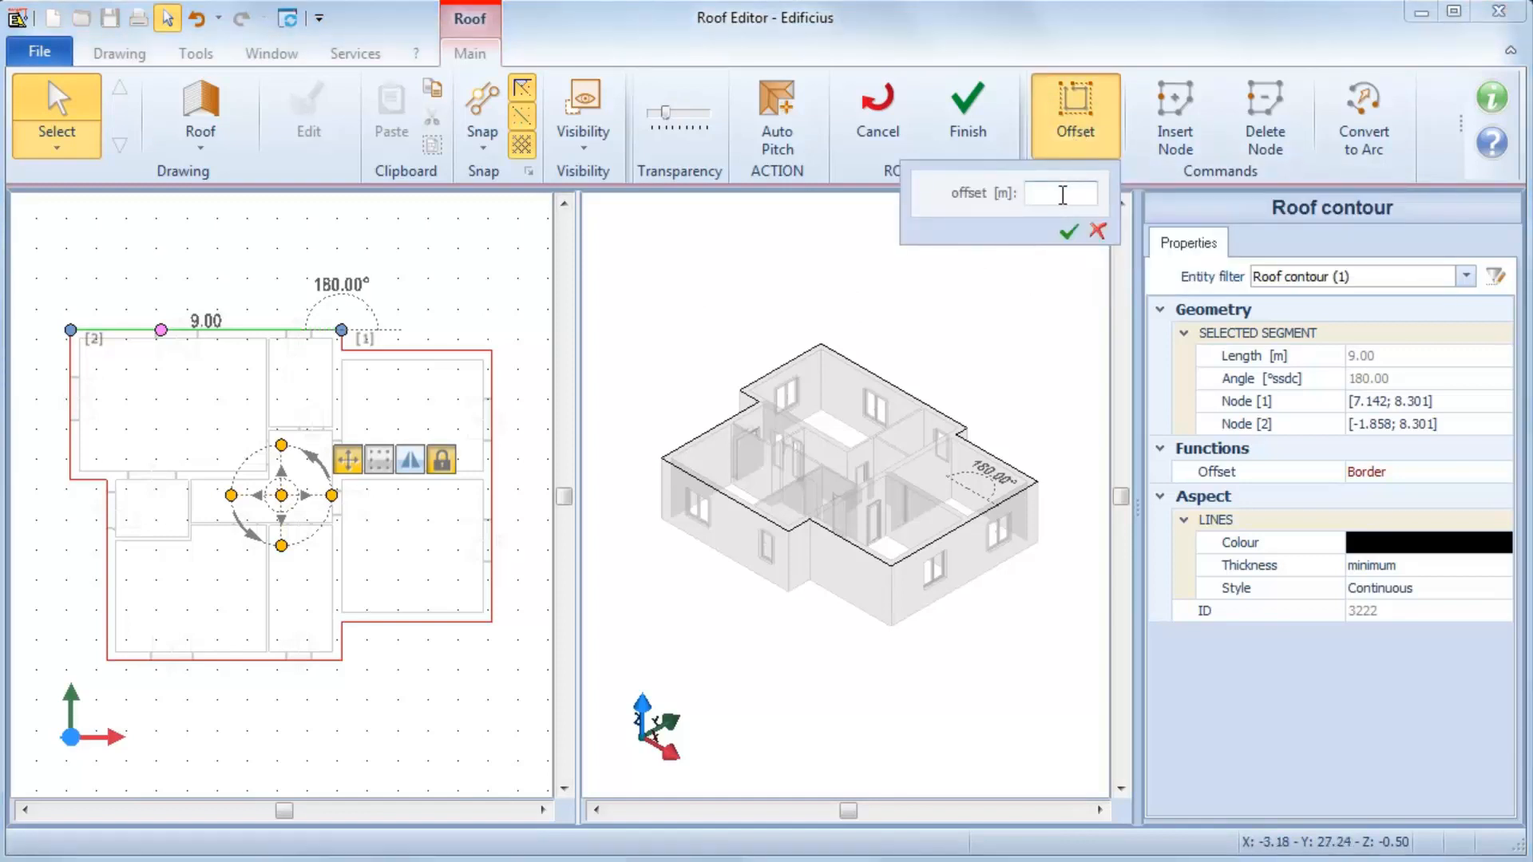
type("1.00")
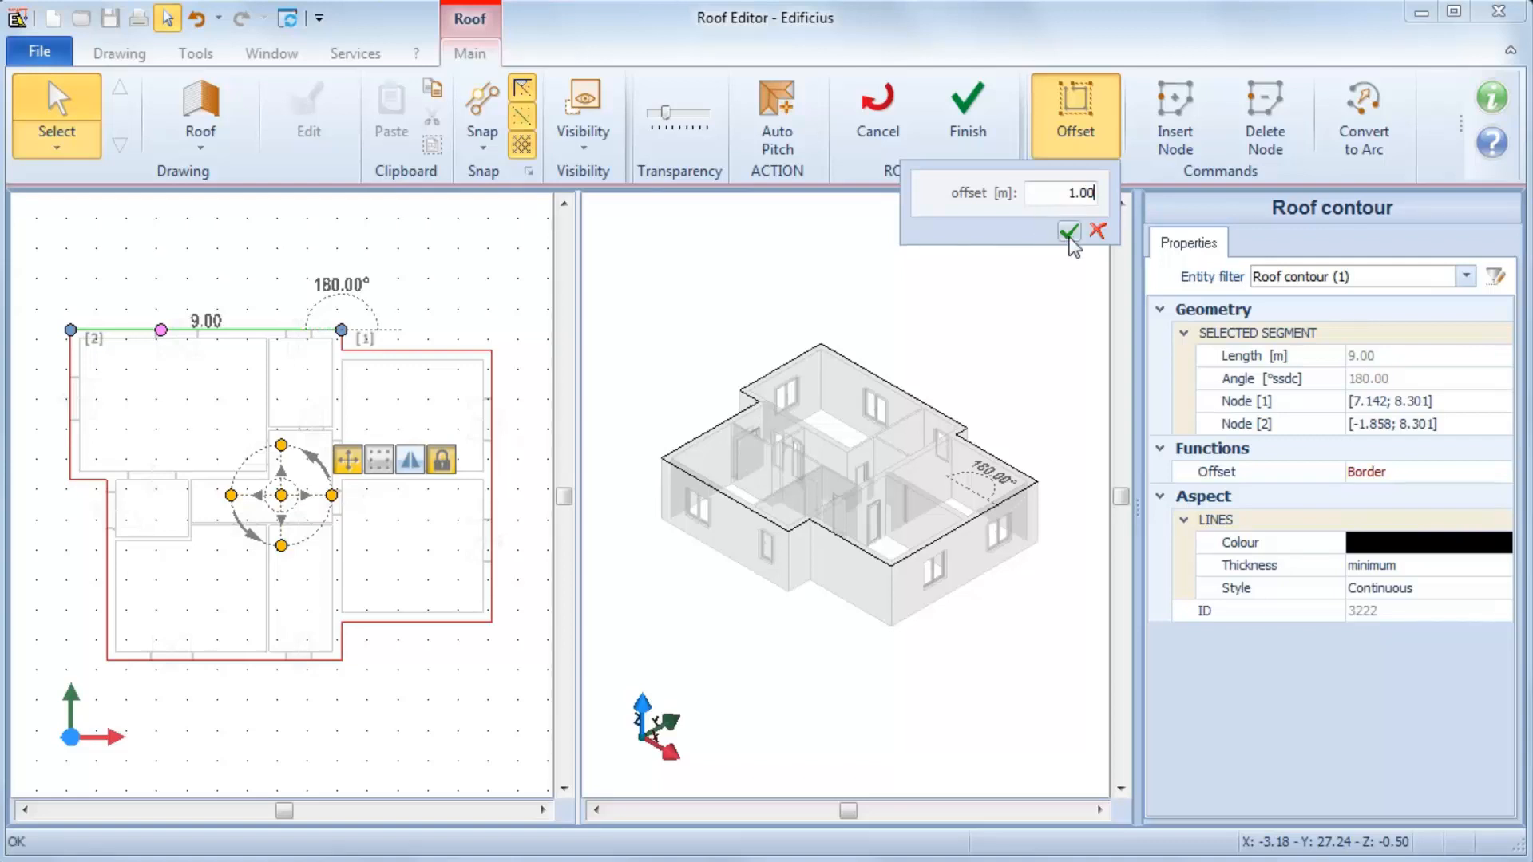
left_click(1069, 233)
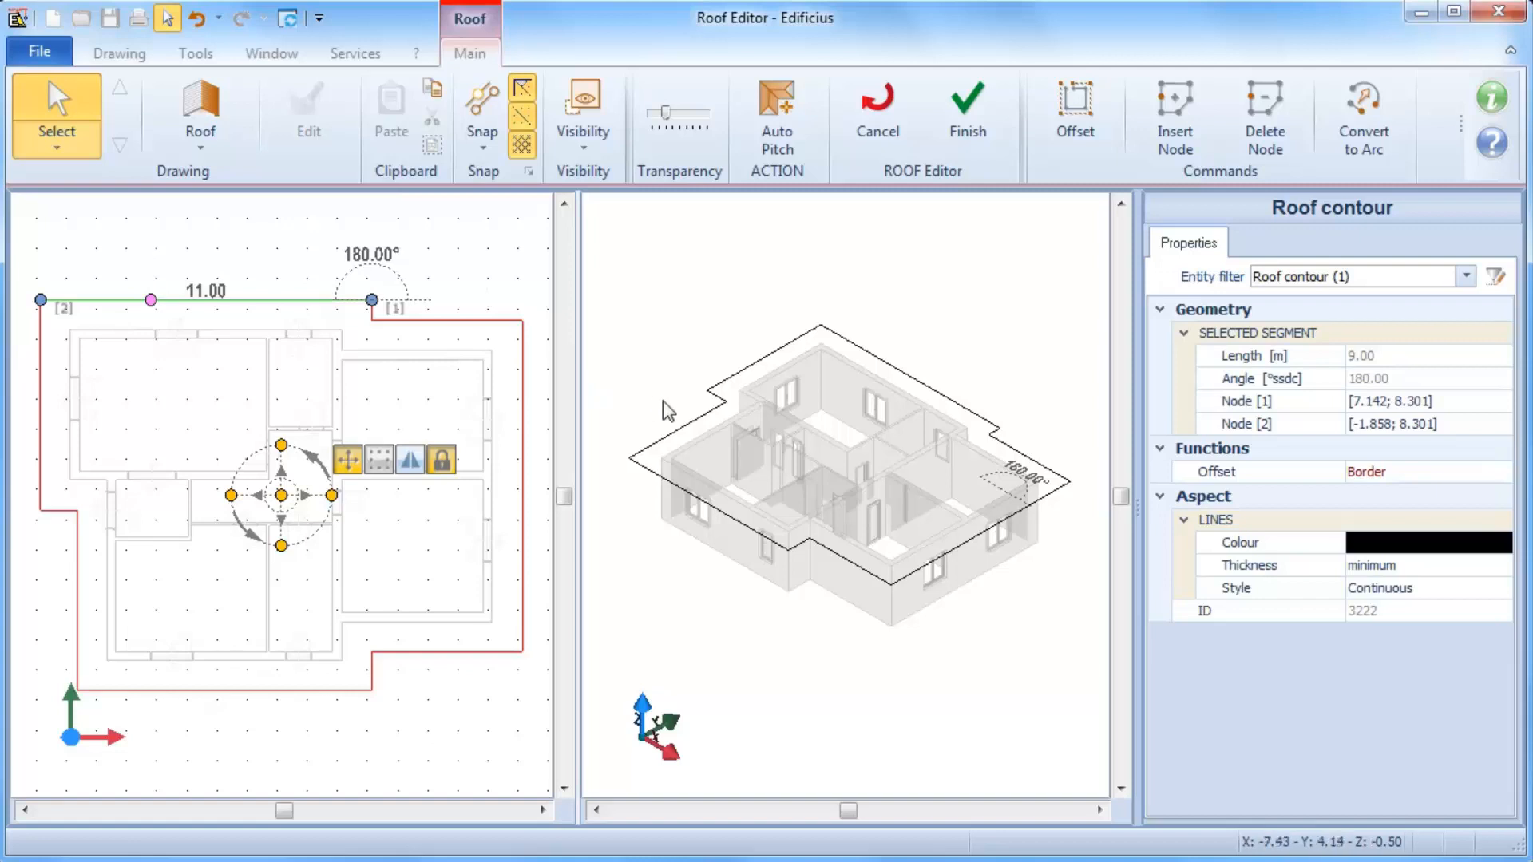
mouse_move(664, 406)
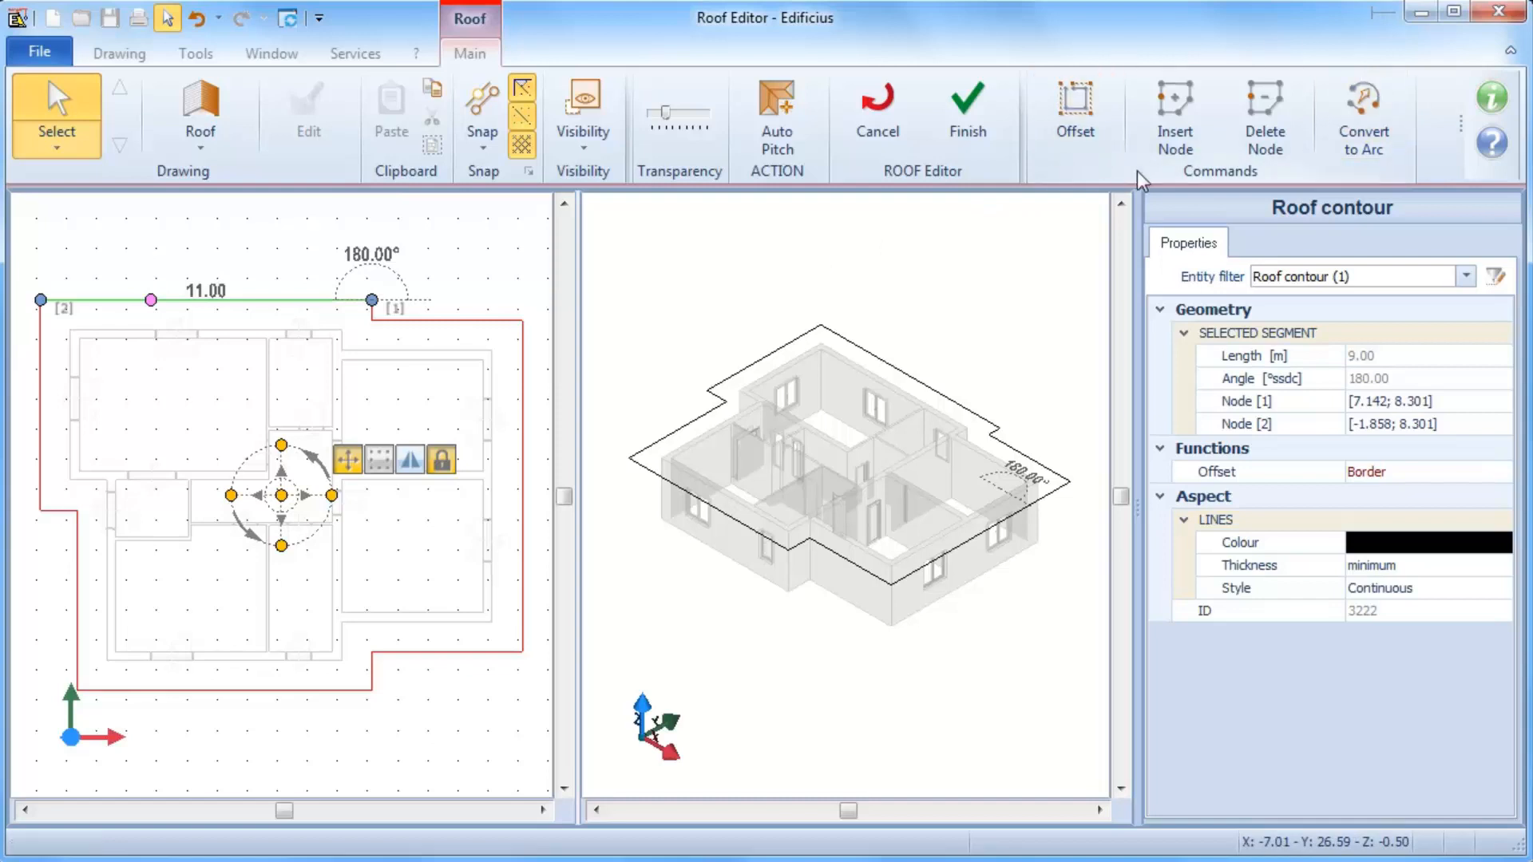
mouse_move(1095, 189)
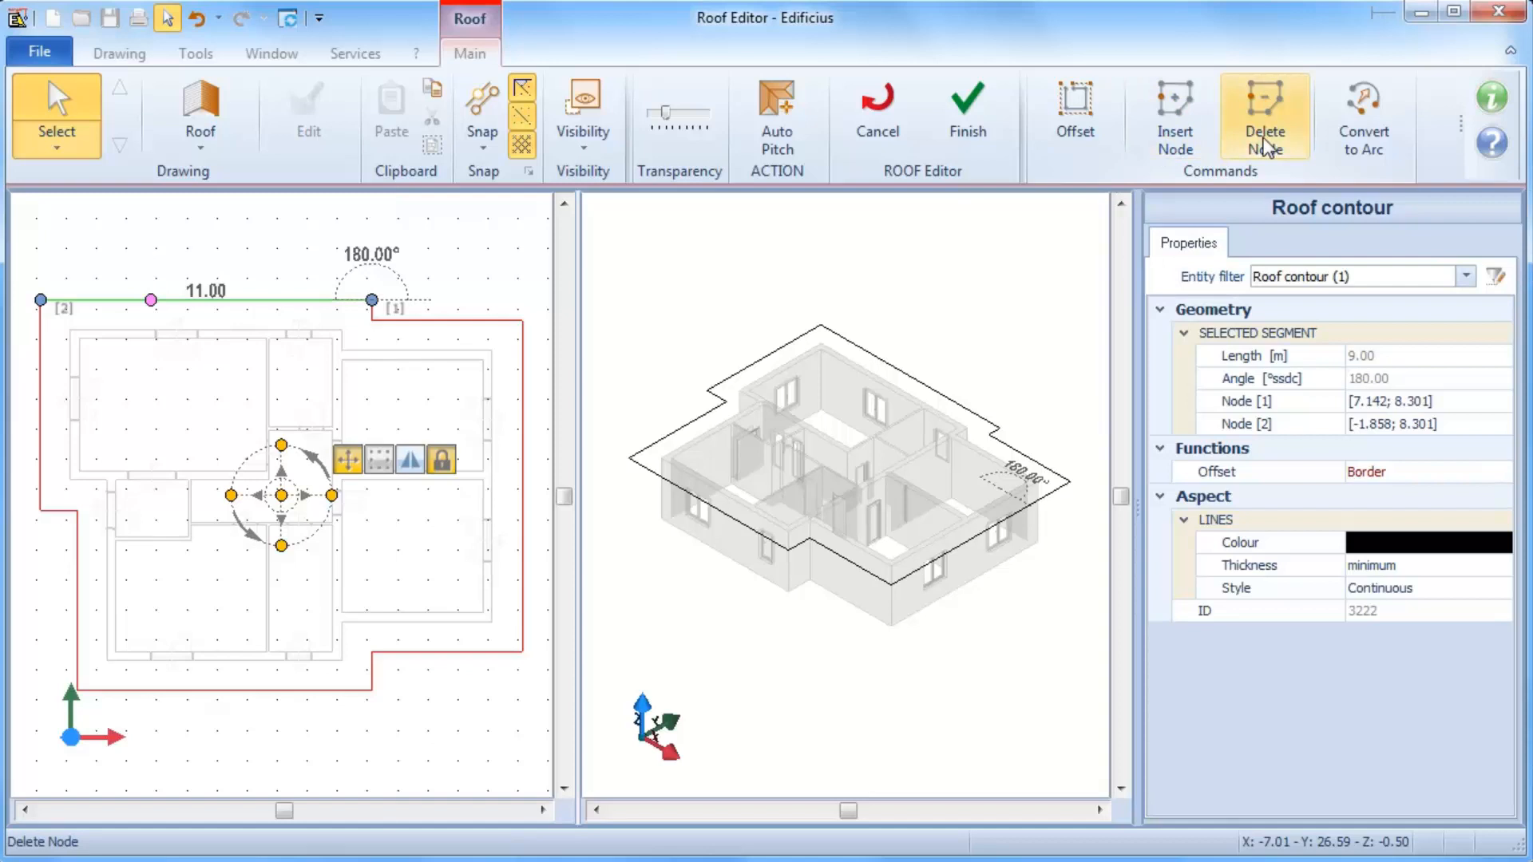
mouse_move(1445, 166)
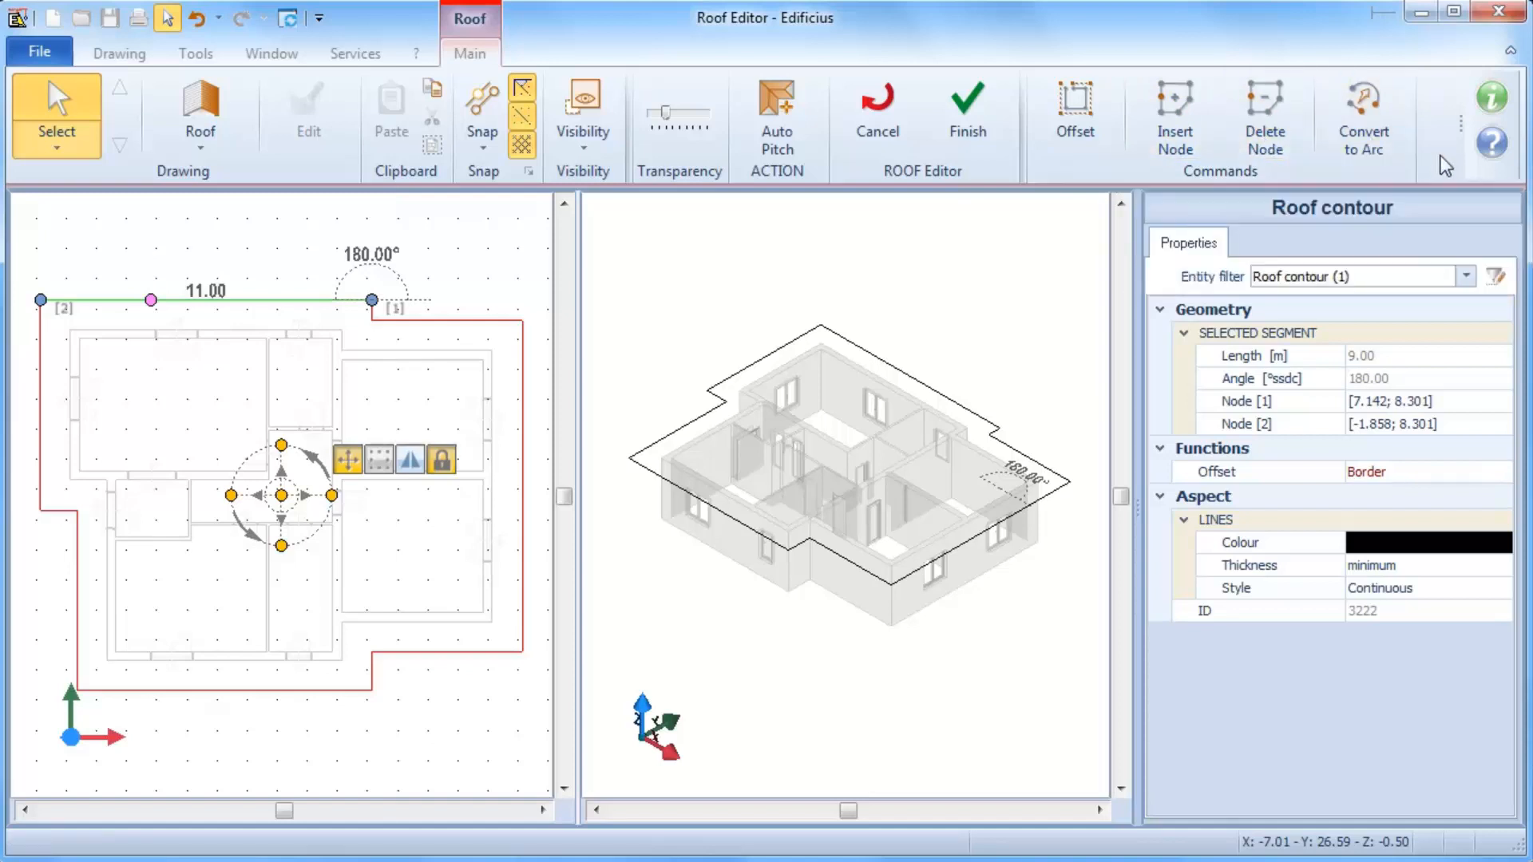
mouse_move(1021, 262)
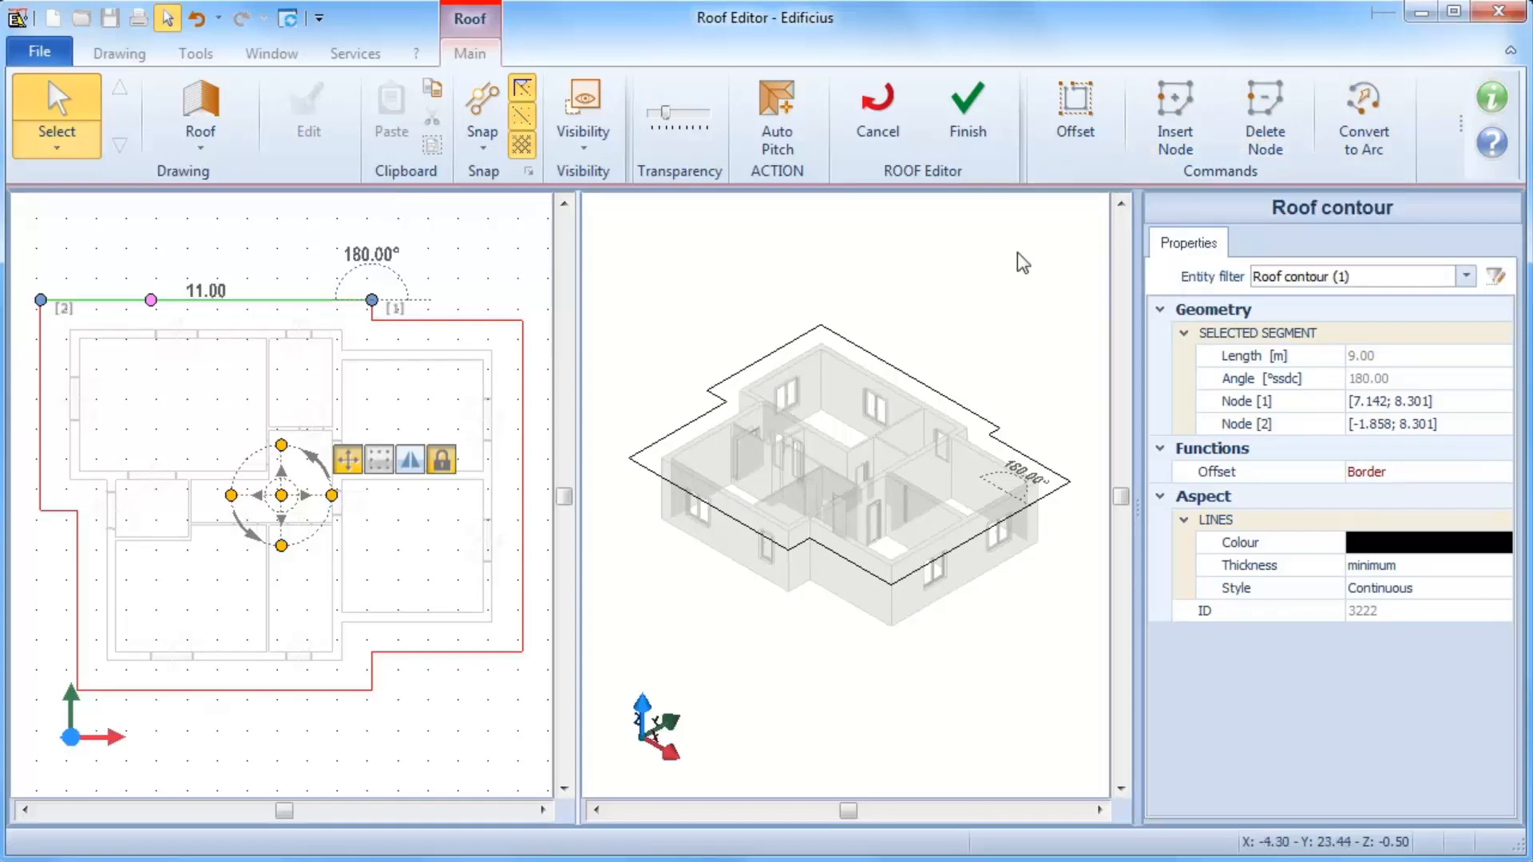